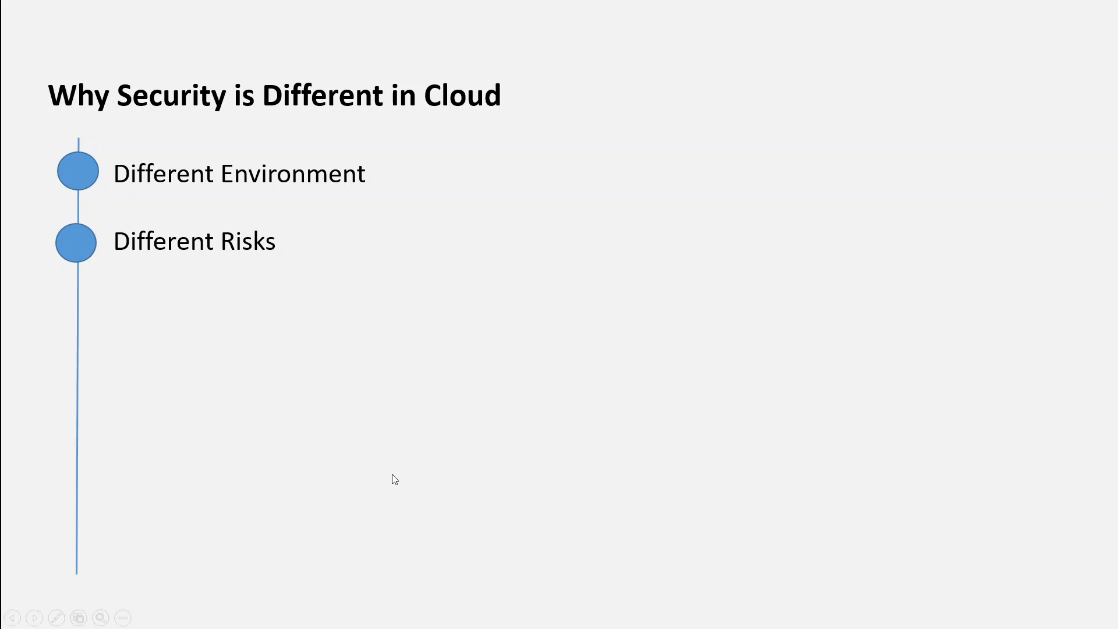
# Step: Advance the slide show to reveal the Different Ownership bullet below Different Risks
pyautogui.press('Right')
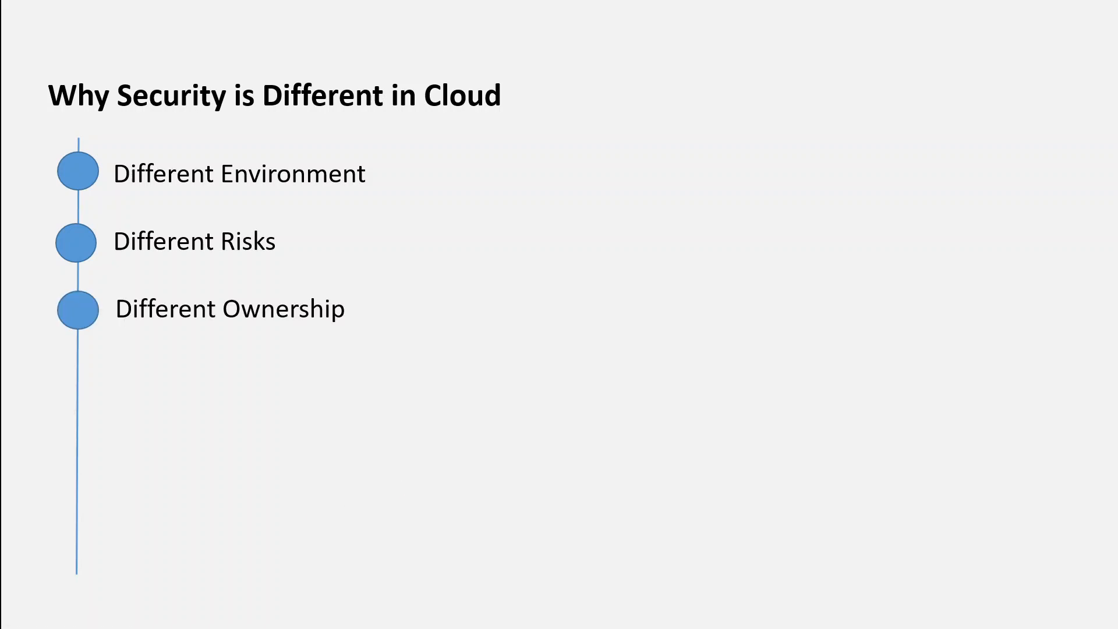